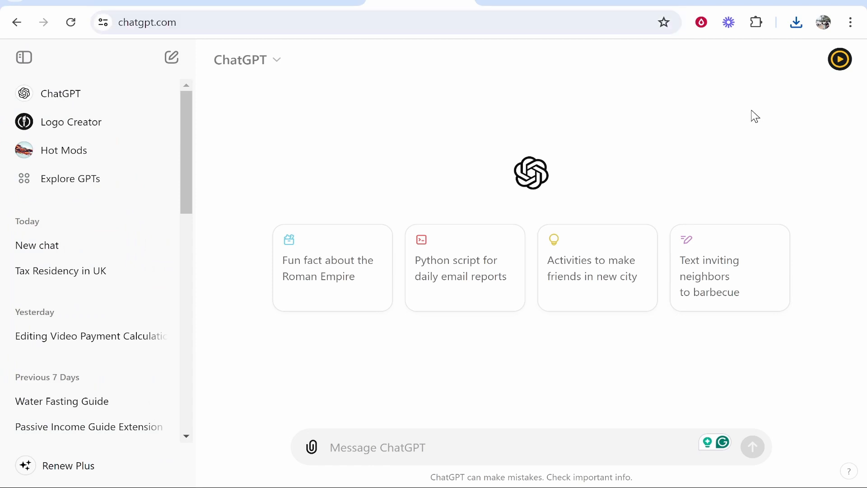
Preview the downloaded 2 Regional House Prices chart, then bring up the attachment options.
click(795, 22)
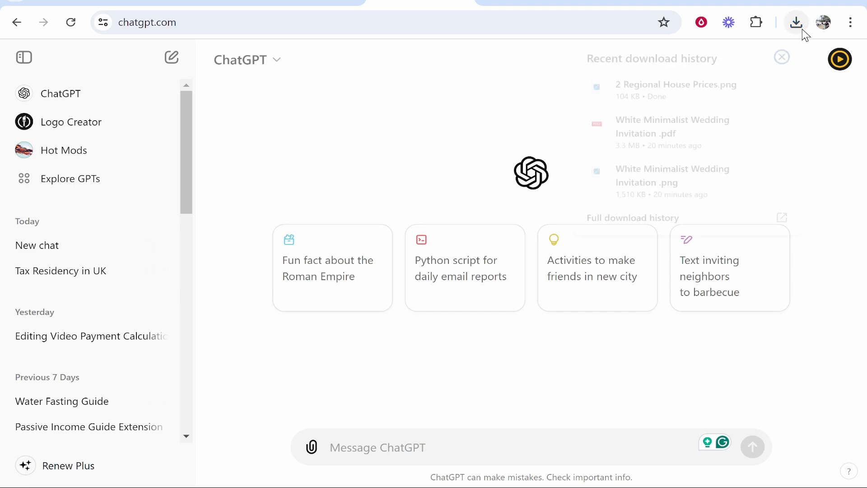
click(675, 89)
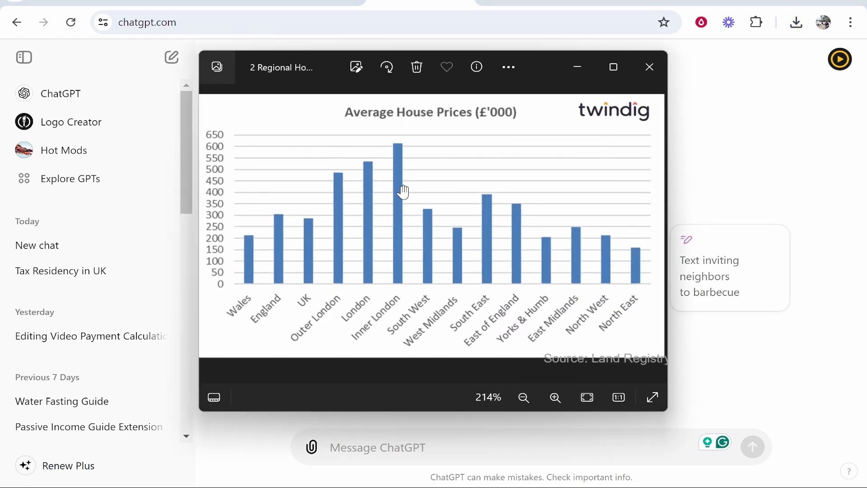
mouse_move(519, 254)
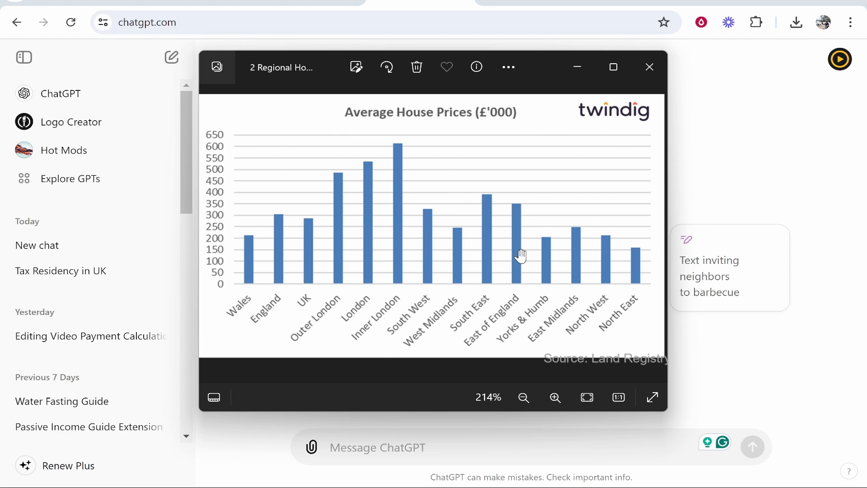
click(522, 397)
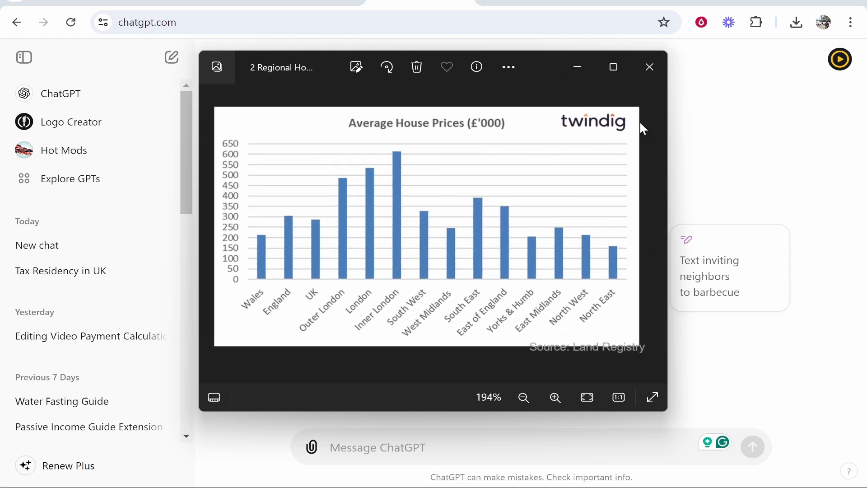
click(649, 67)
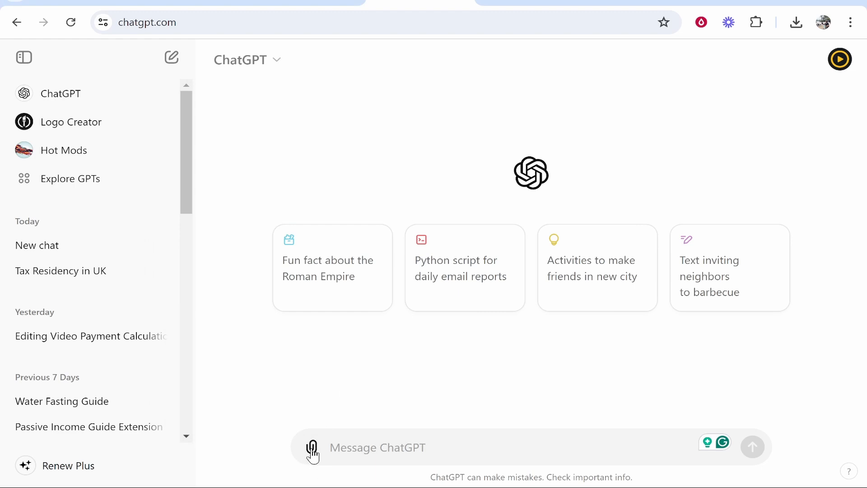
click(311, 448)
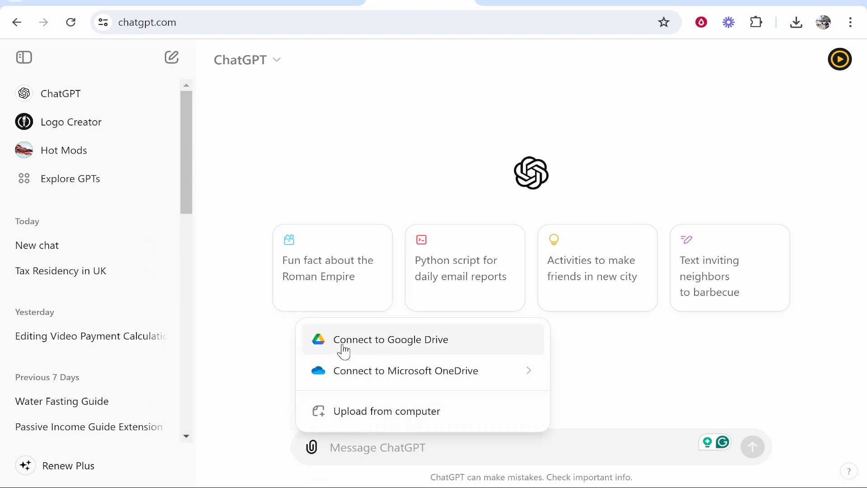
mouse_move(383, 353)
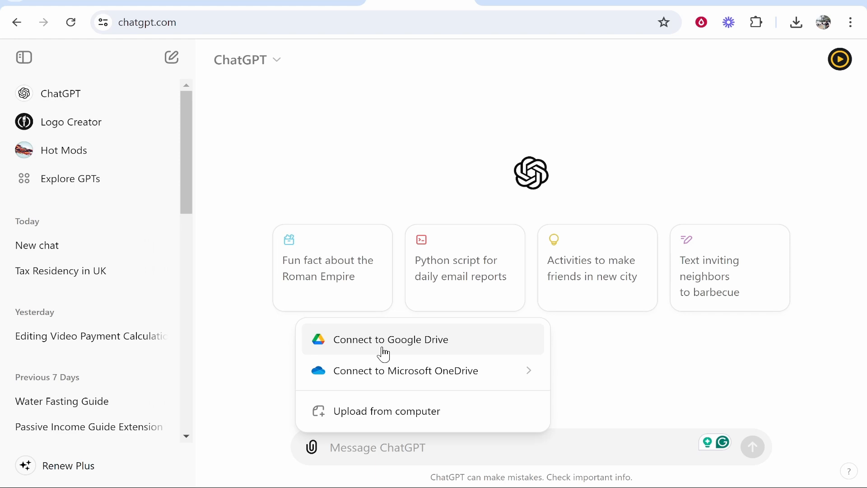
mouse_move(405, 371)
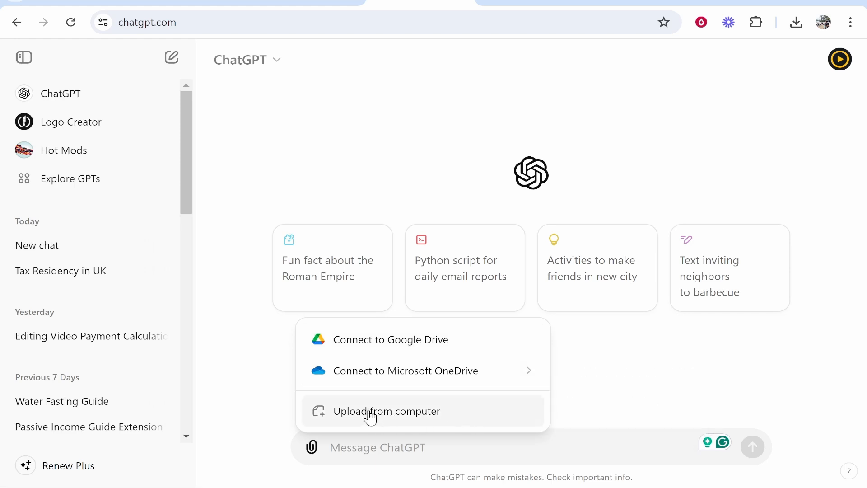
Upload from computer, browsing Downloads then selecting 2 Regional House Prices on the Desktop.
click(386, 411)
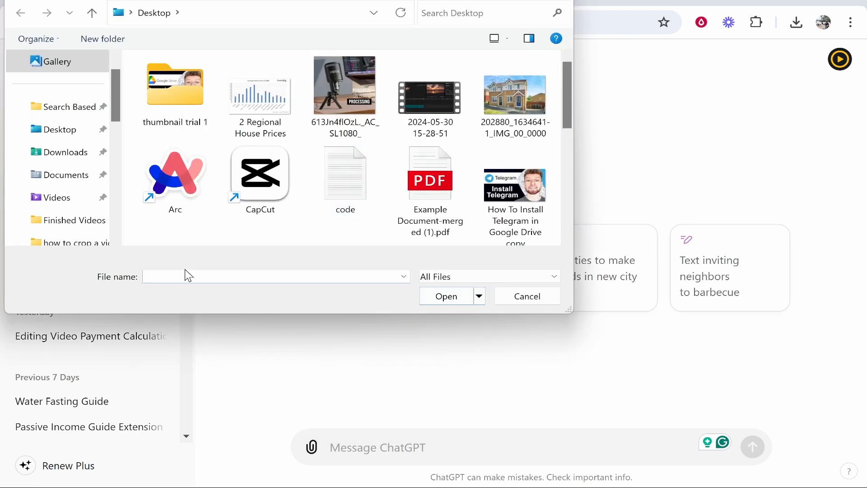
click(66, 153)
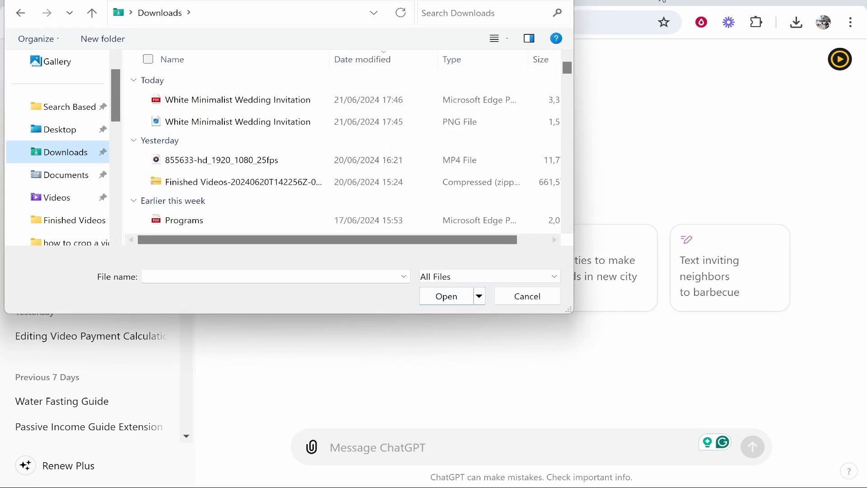
scroll(down, 3)
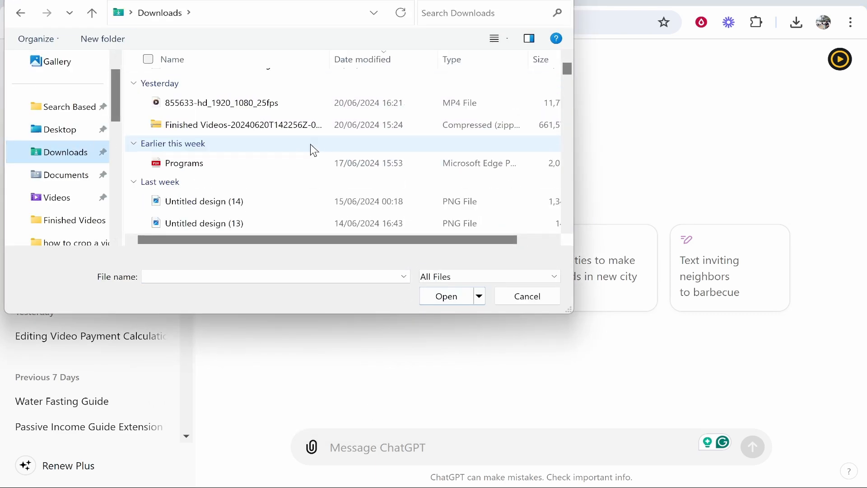
click(57, 128)
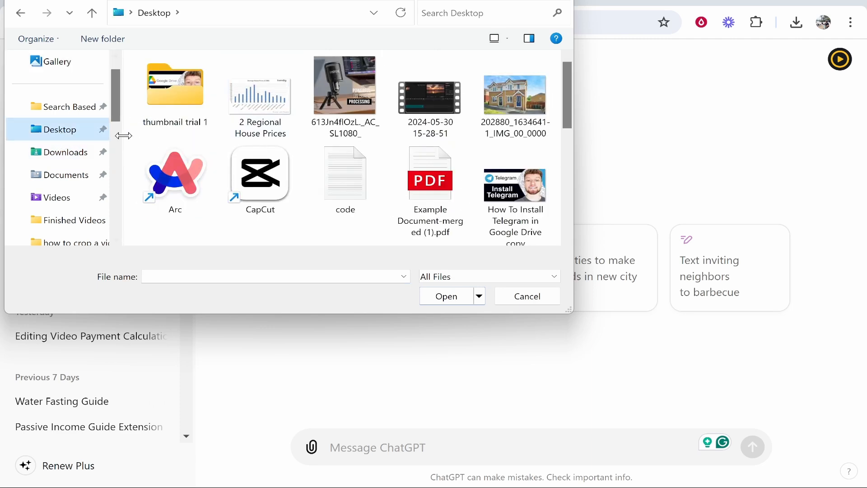
click(260, 97)
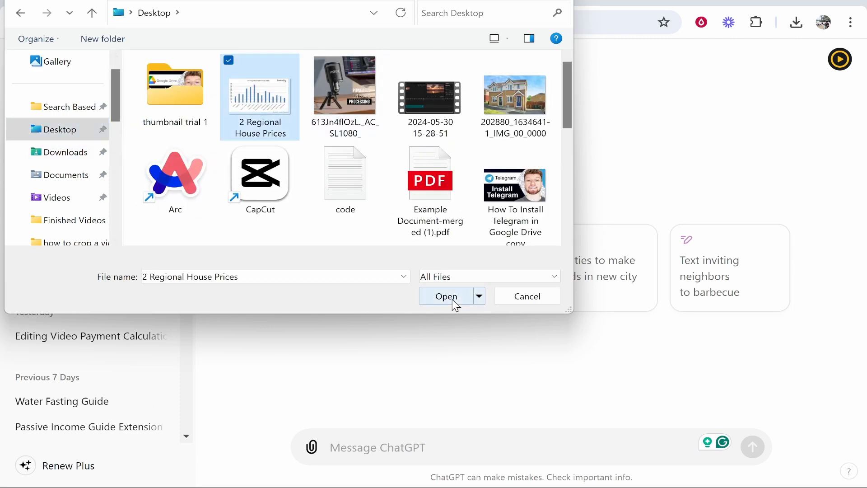
Attach the chart, send "Explain this data", and scroll through the regional price explanation.
click(445, 295)
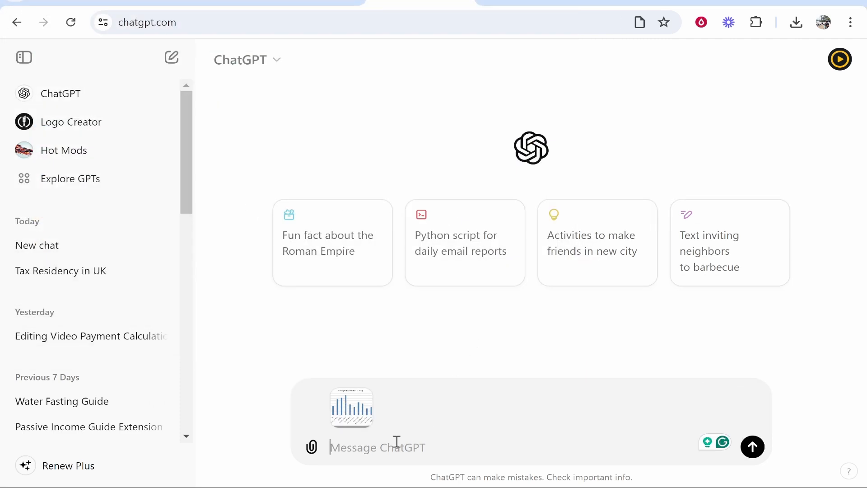
text(Explain this)
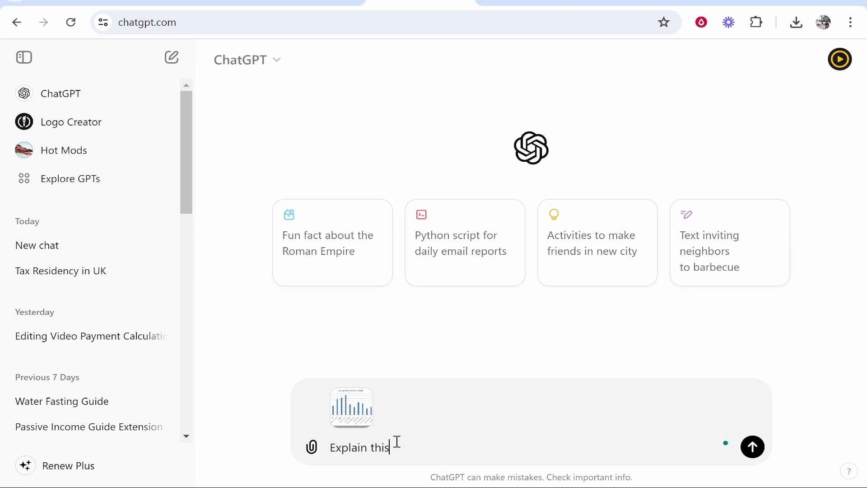
click(751, 446)
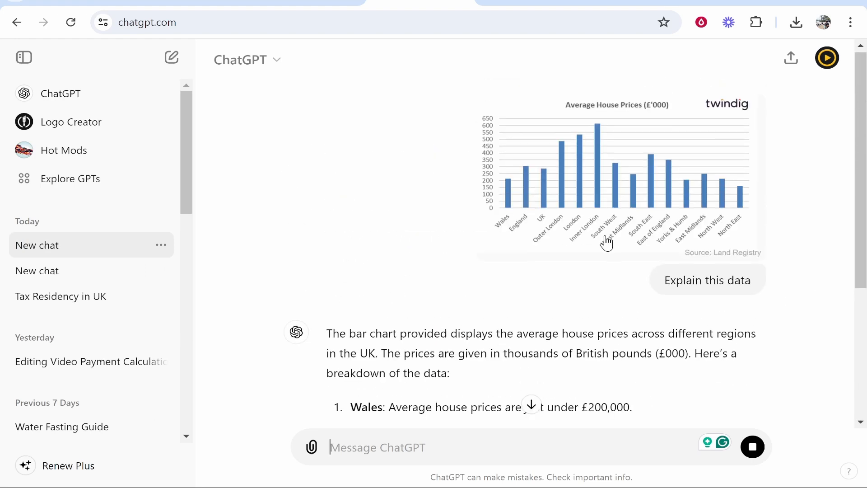
scroll(down, 3)
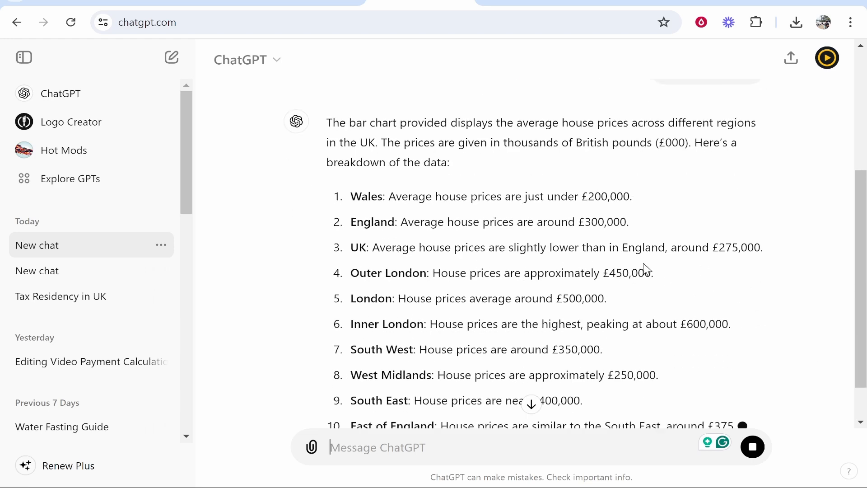